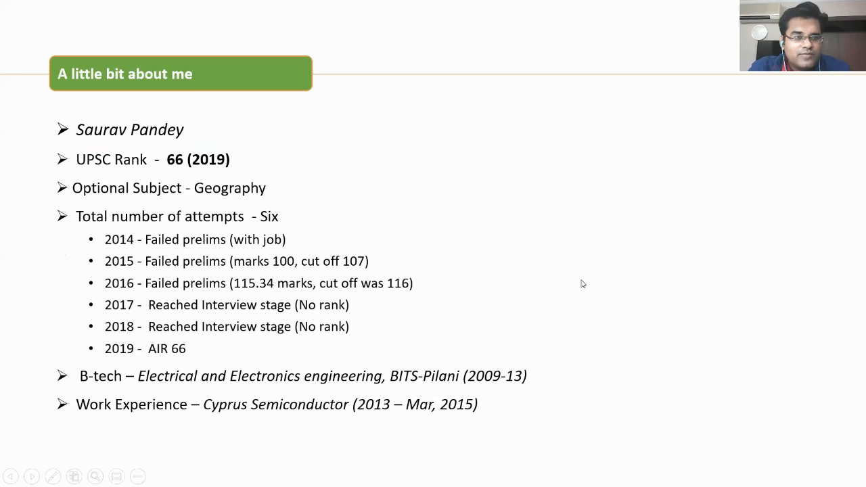
mouse_move(606, 326)
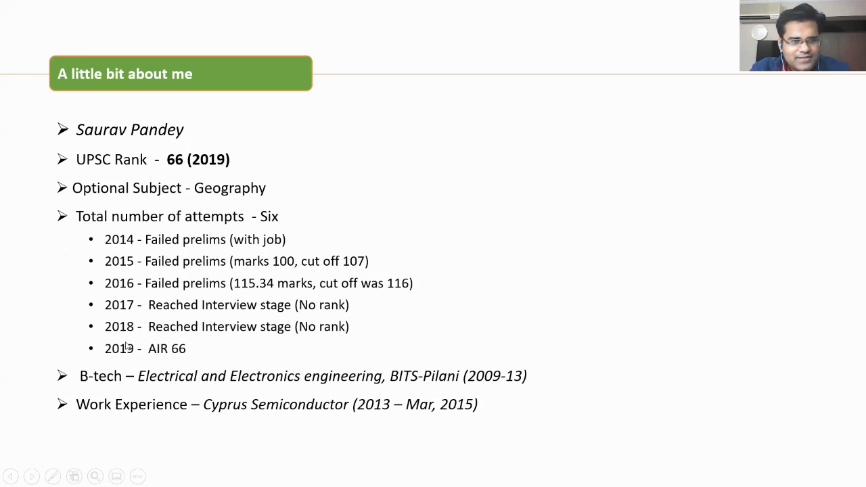
mouse_move(345, 318)
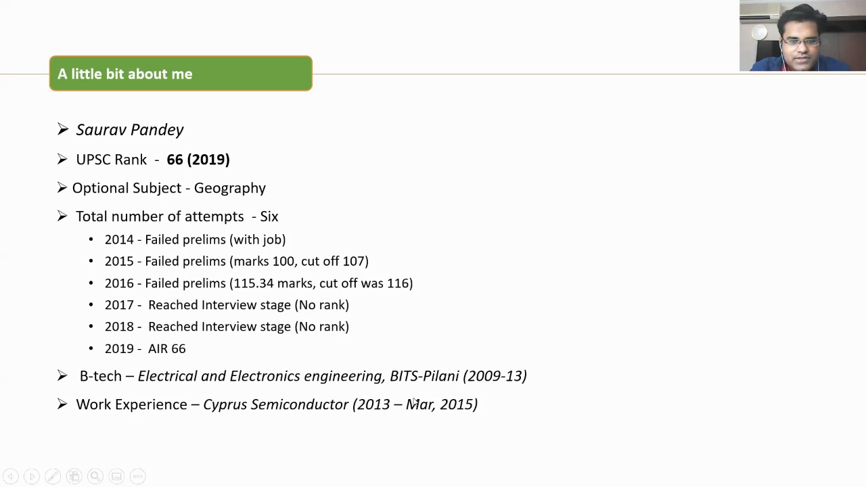
mouse_move(497, 276)
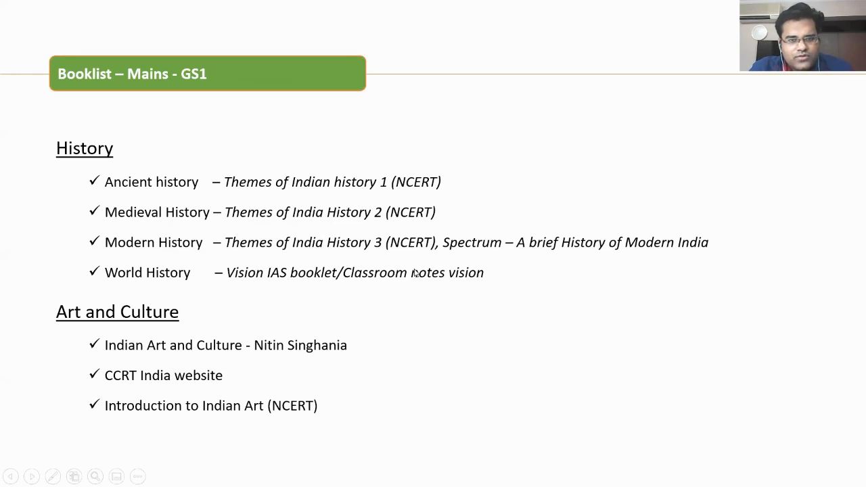
mouse_move(440, 255)
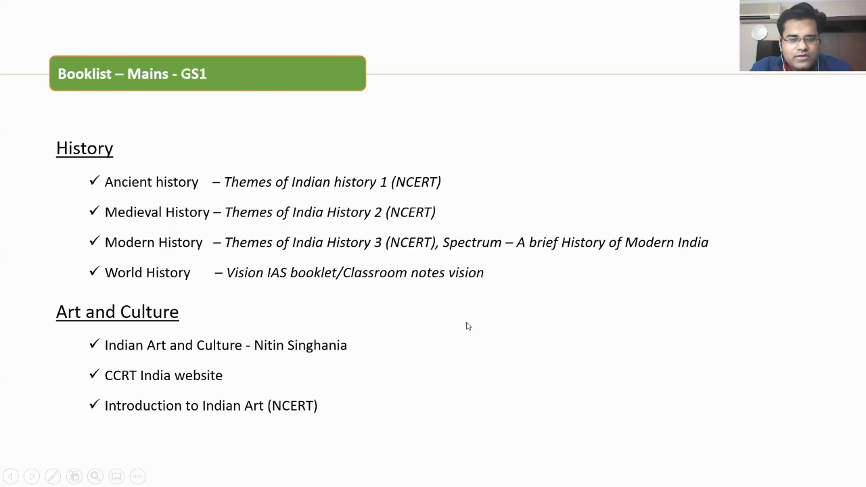
mouse_move(479, 325)
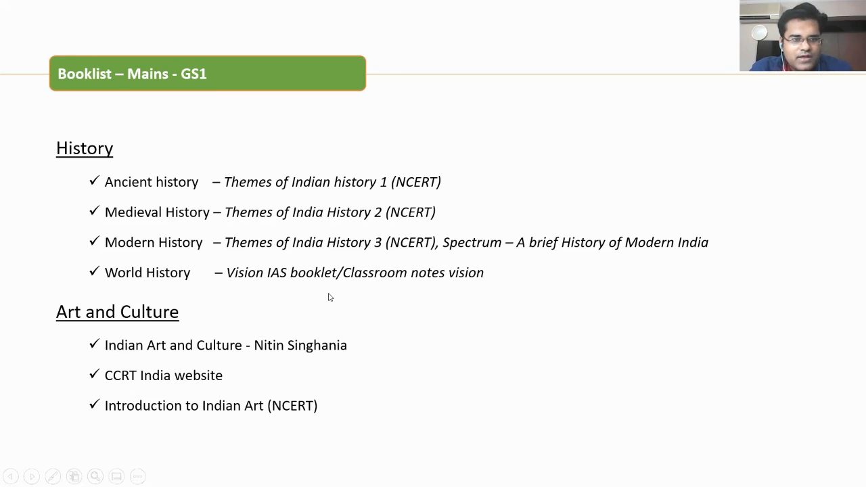
mouse_move(357, 297)
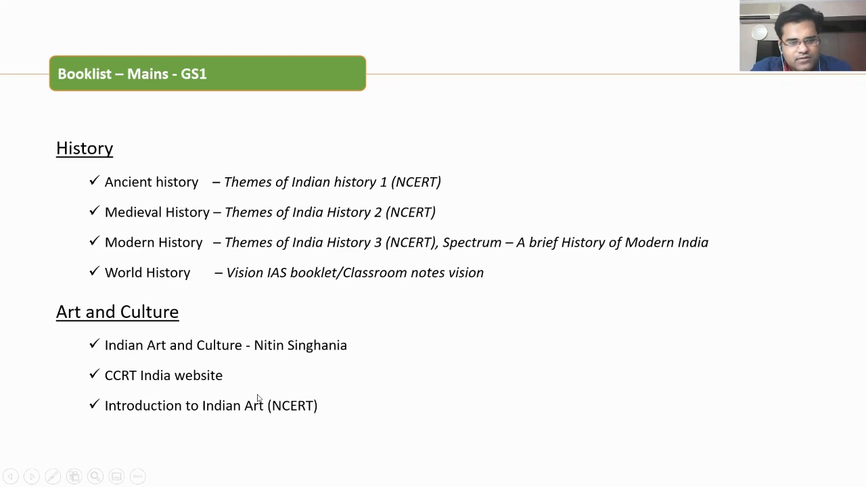
mouse_move(237, 387)
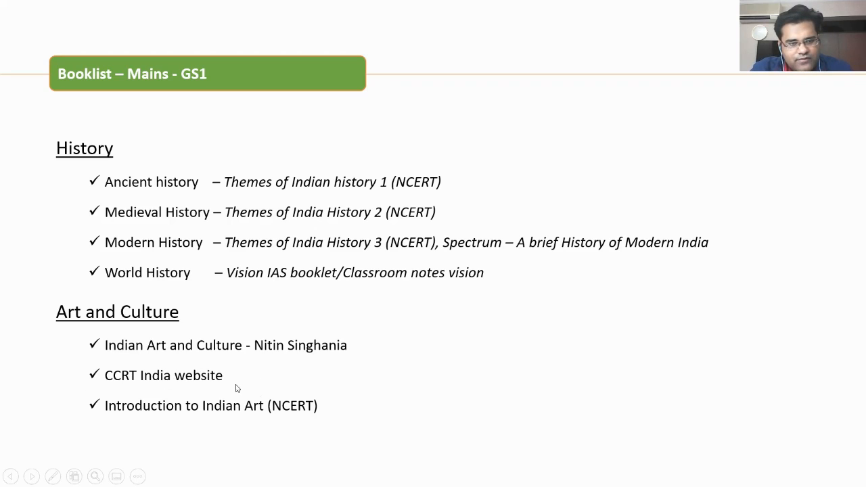
mouse_move(238, 378)
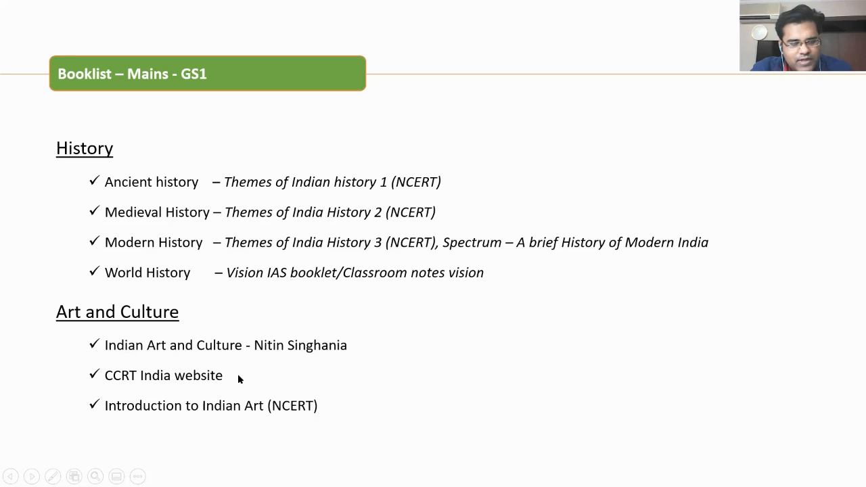
mouse_move(173, 346)
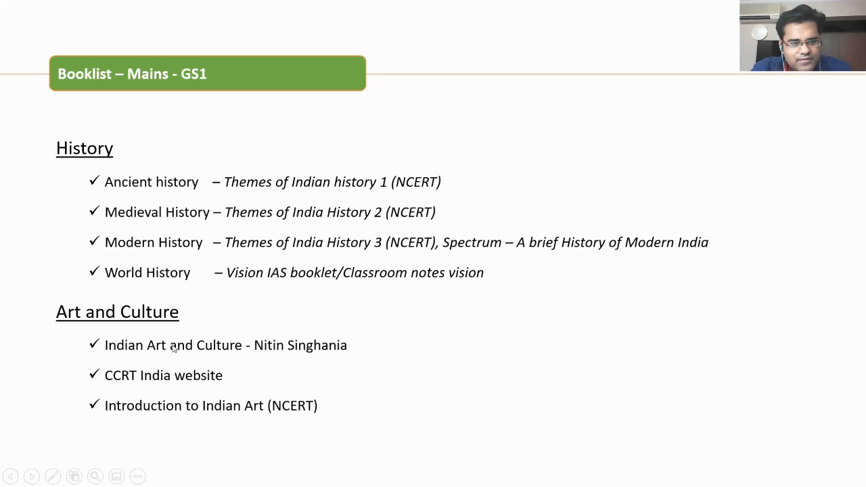
mouse_move(398, 352)
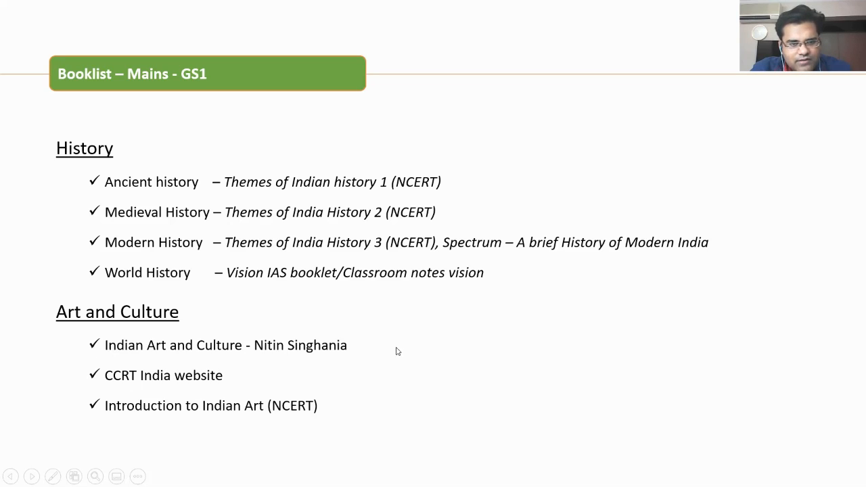
mouse_move(303, 371)
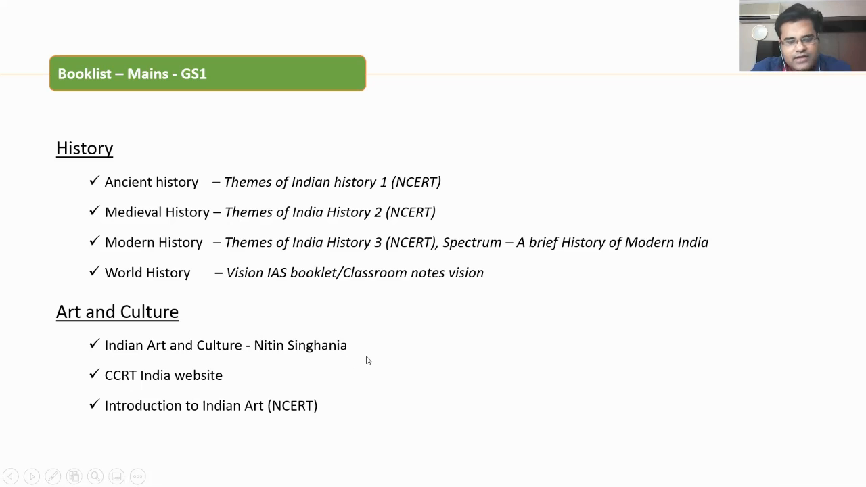
mouse_move(281, 312)
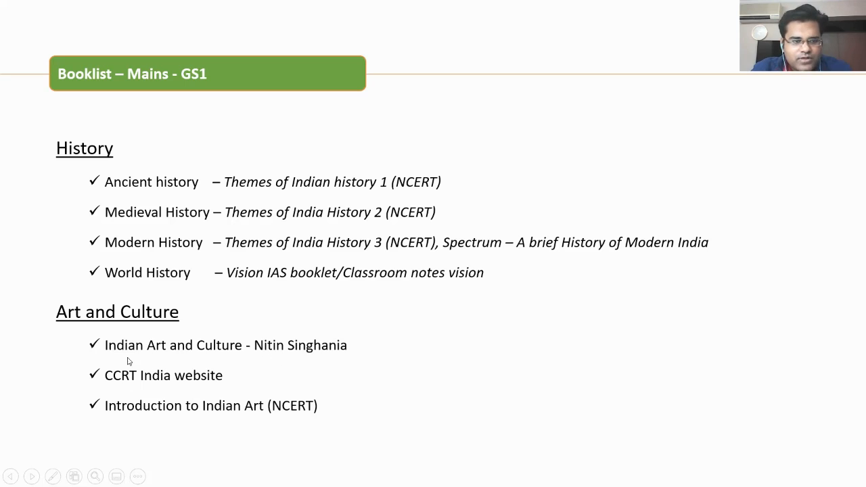
mouse_move(163, 362)
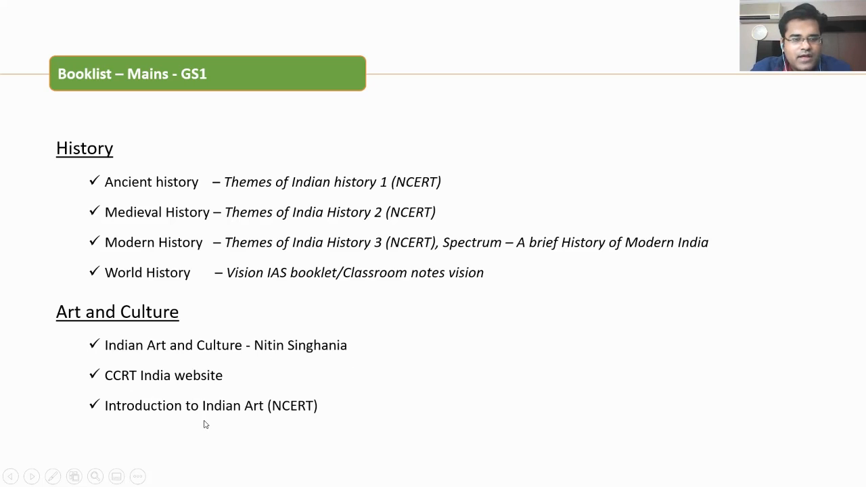
mouse_move(198, 415)
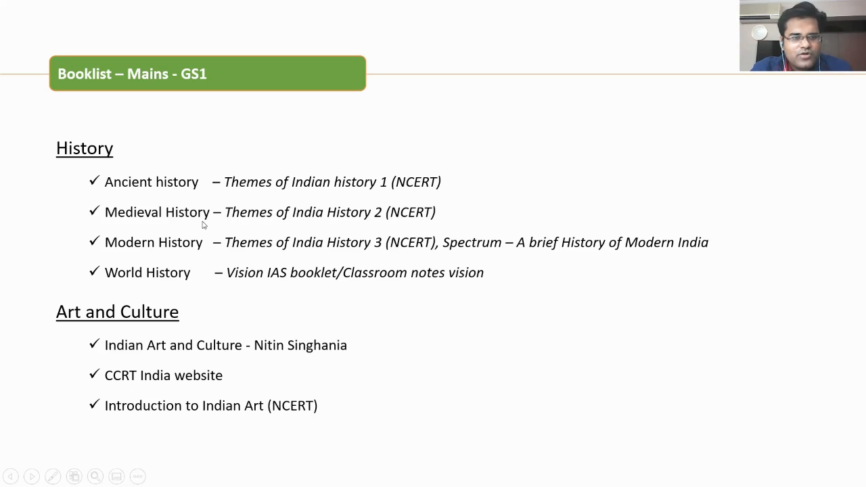
mouse_move(205, 377)
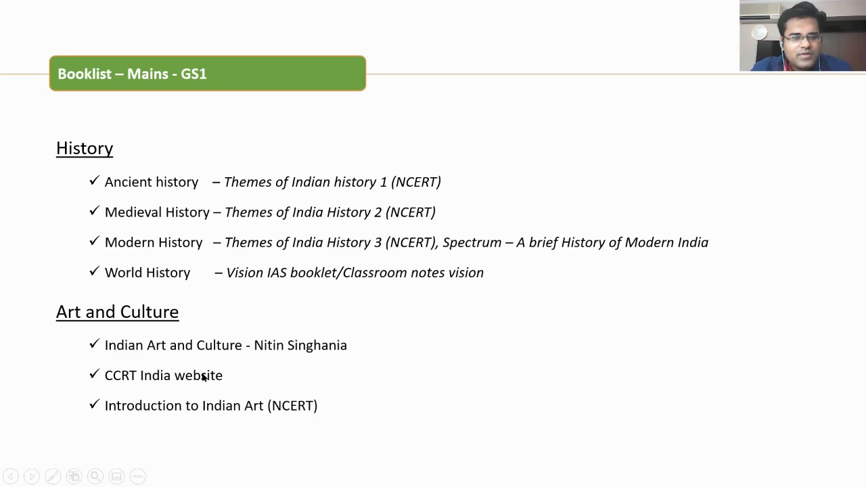
mouse_move(561, 257)
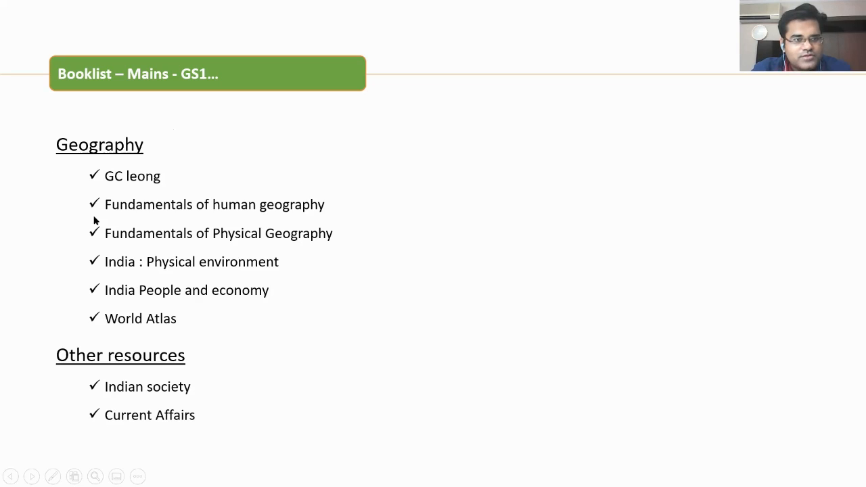
mouse_move(157, 202)
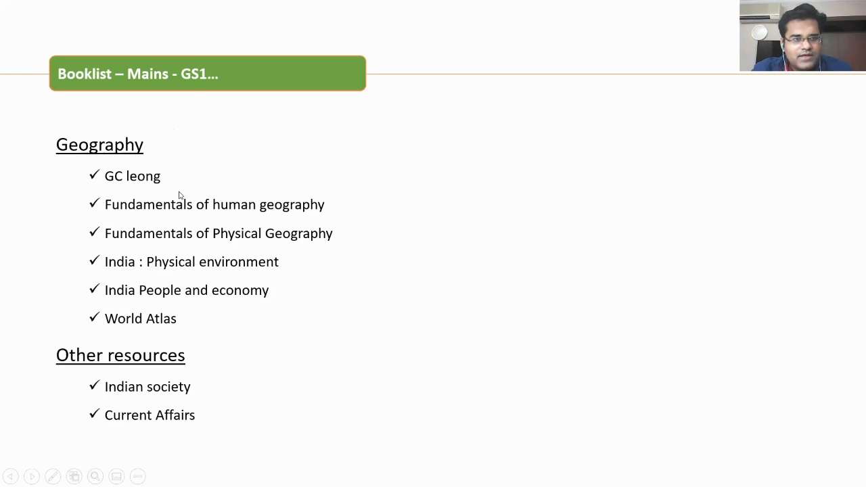
mouse_move(216, 283)
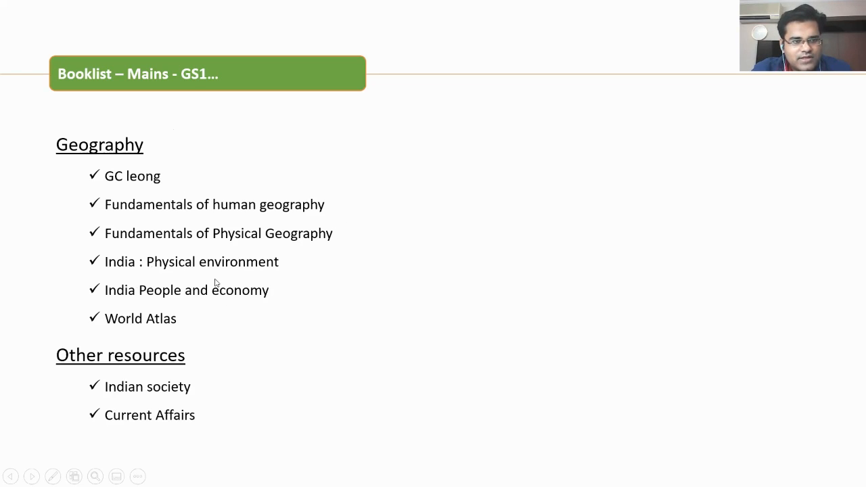
mouse_move(339, 273)
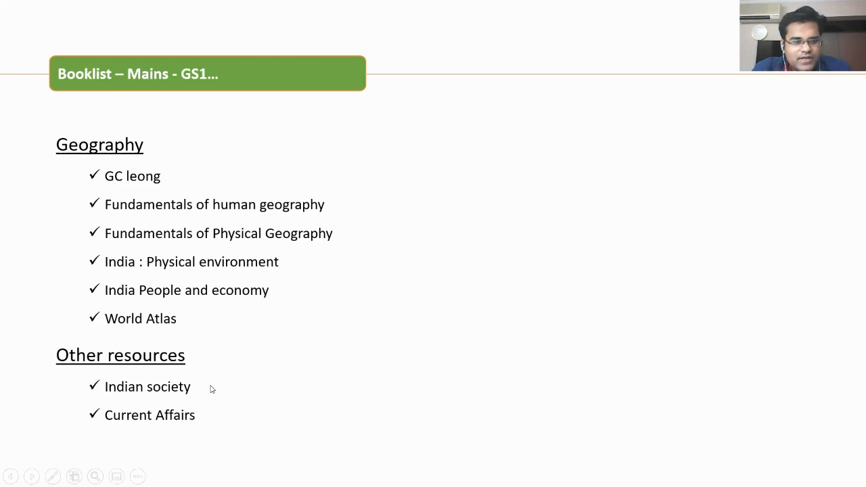
mouse_move(199, 406)
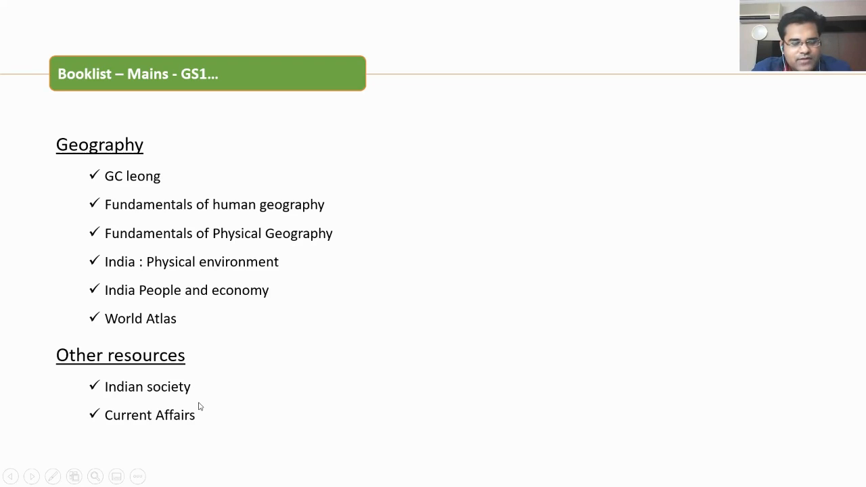
mouse_move(113, 422)
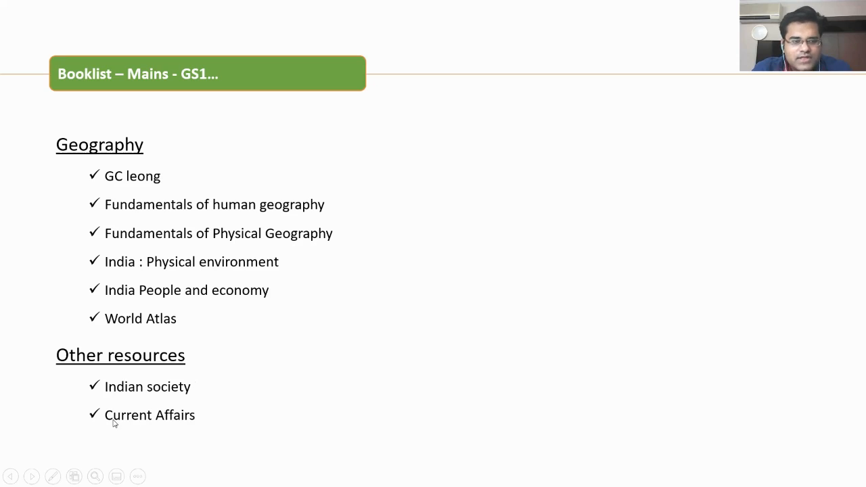
mouse_move(163, 367)
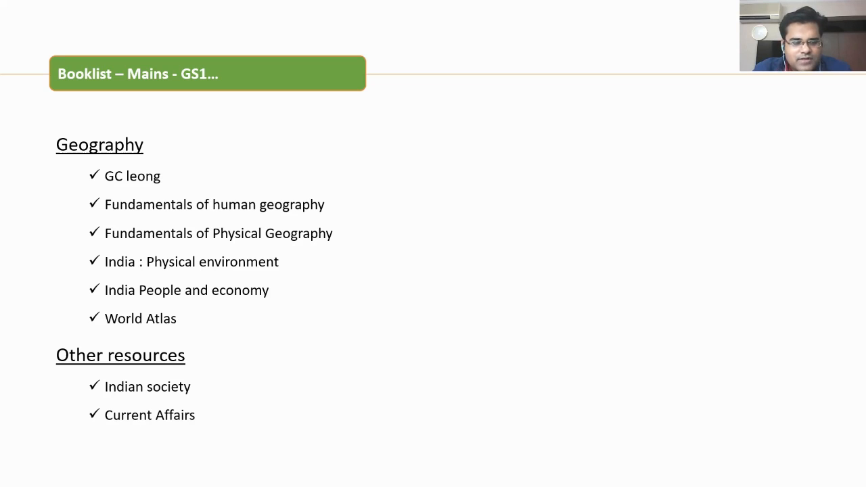
Advance one slide to the GS2 Mains booklist with Laxmikanth, NCERT, notes and newspapers
key(right)
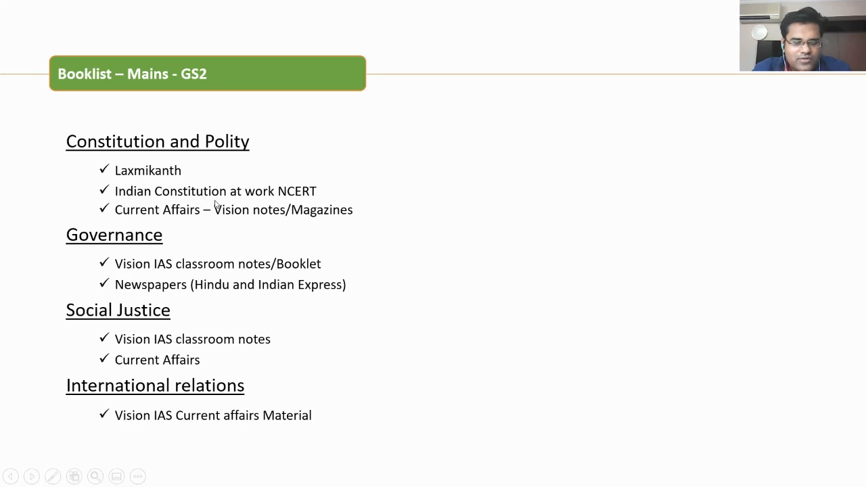
mouse_move(303, 203)
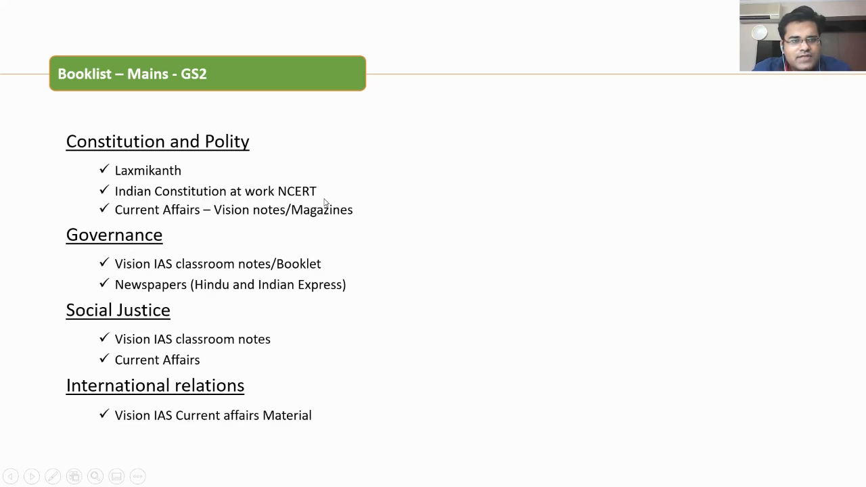
mouse_move(237, 234)
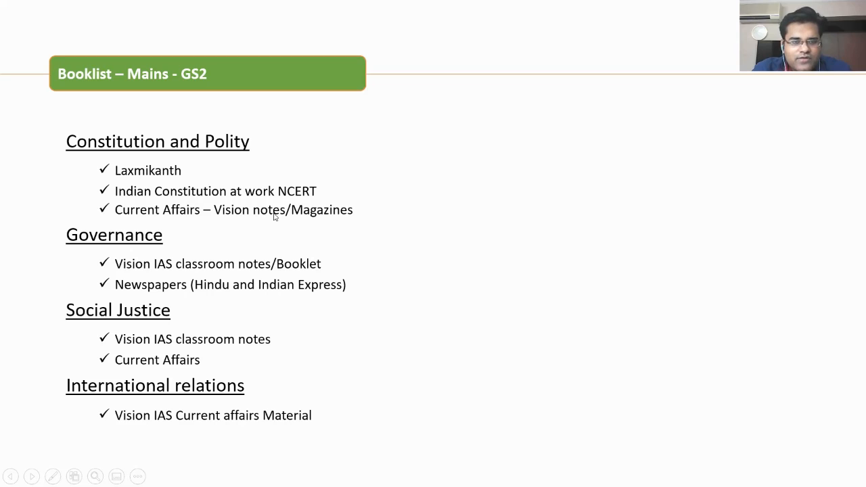
mouse_move(341, 221)
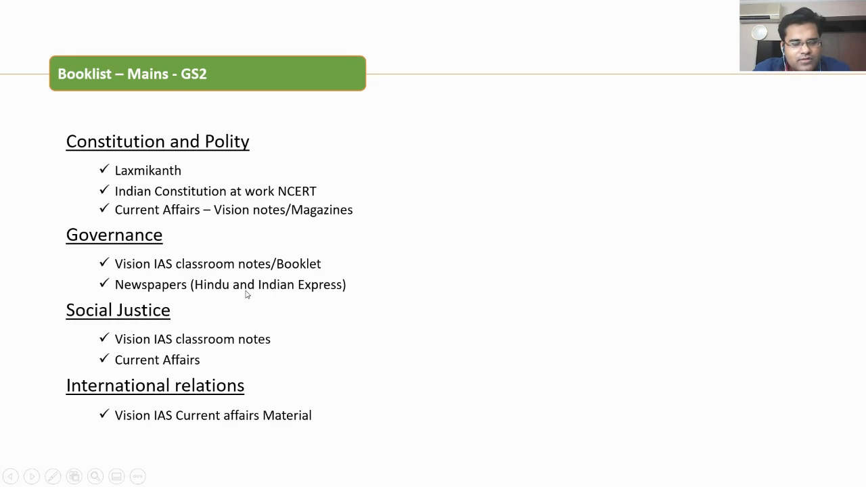
mouse_move(311, 305)
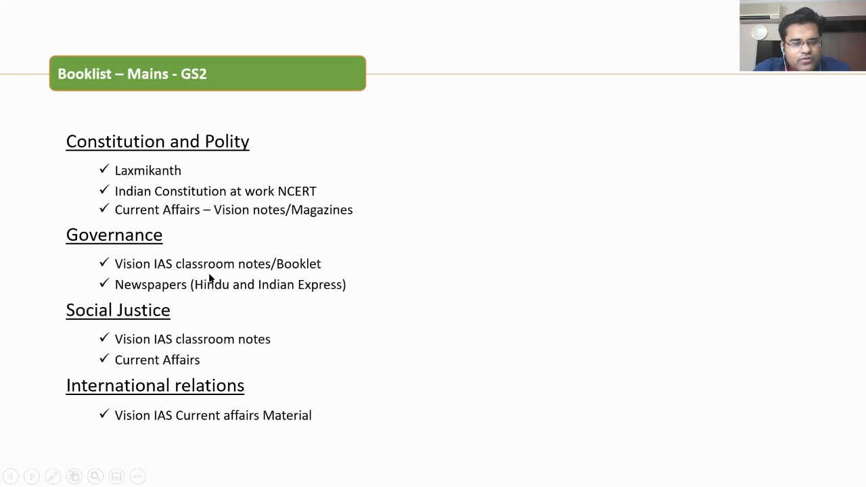
mouse_move(320, 295)
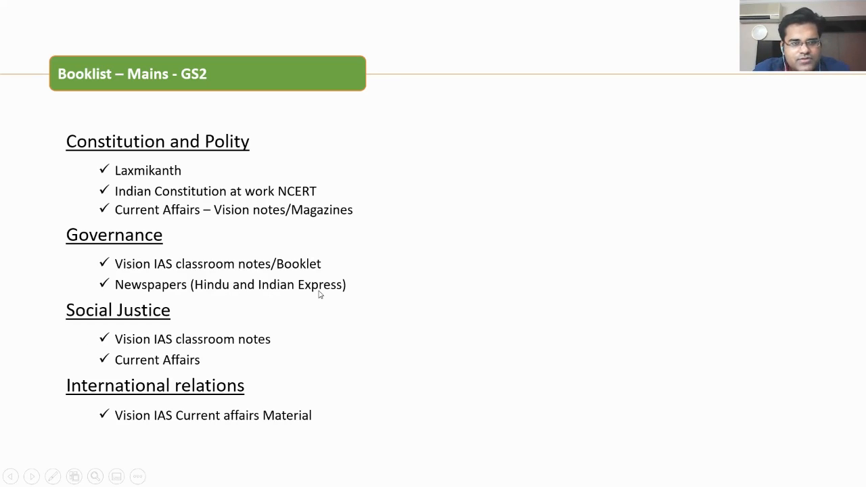
mouse_move(323, 280)
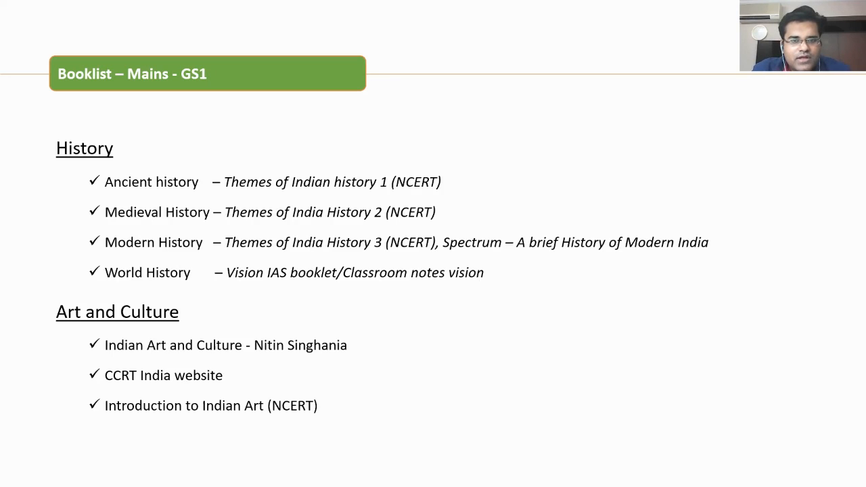
key(Right)
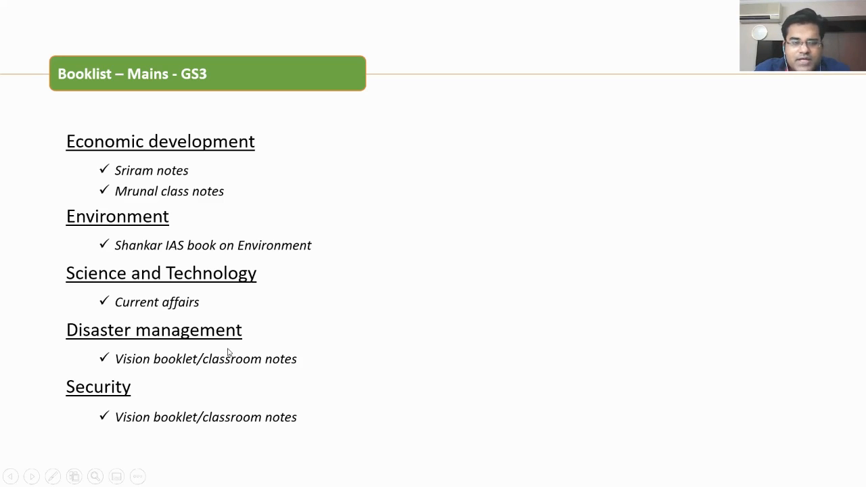
mouse_move(322, 268)
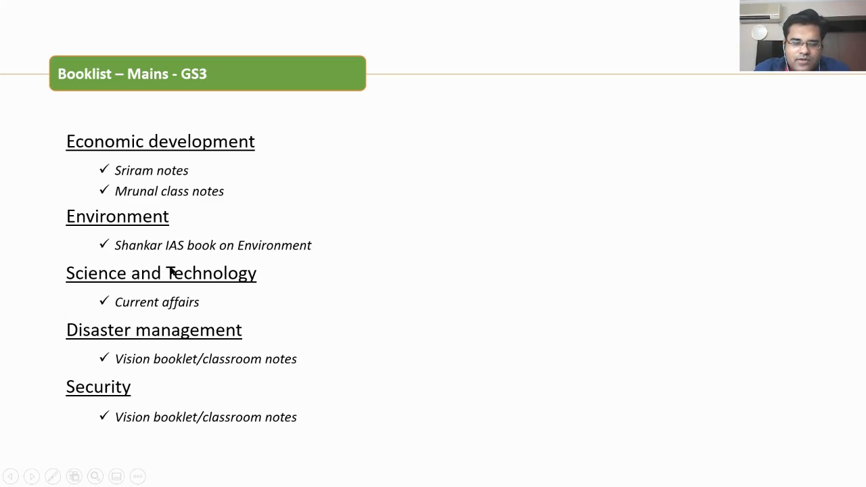
mouse_move(235, 323)
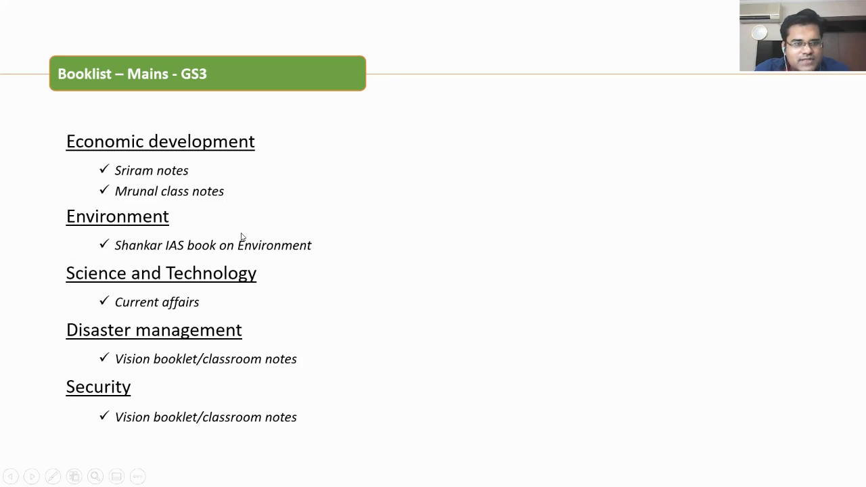
mouse_move(209, 311)
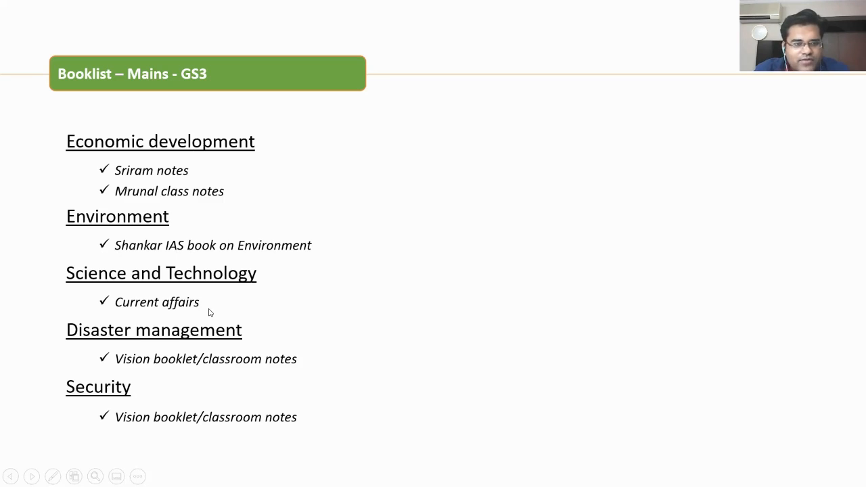
mouse_move(195, 373)
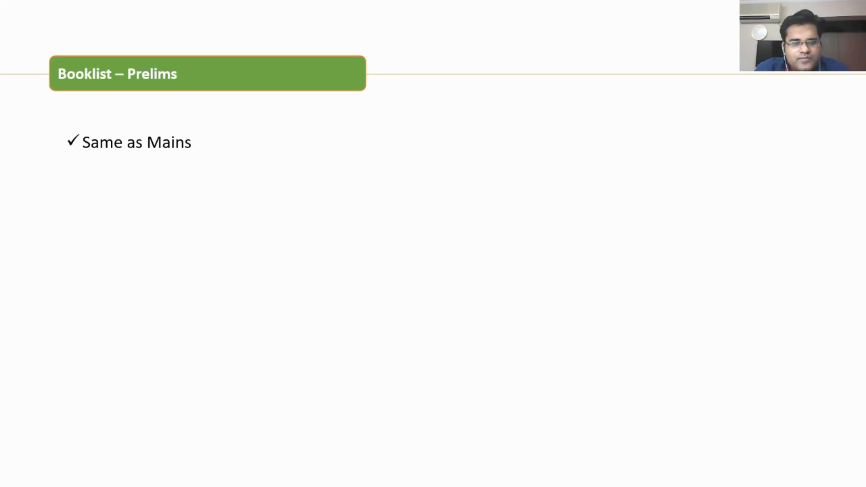
key(right)
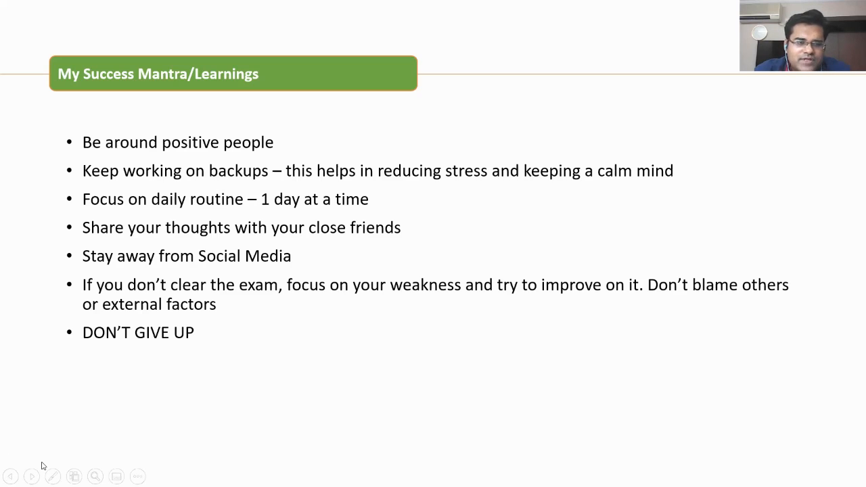
mouse_move(195, 366)
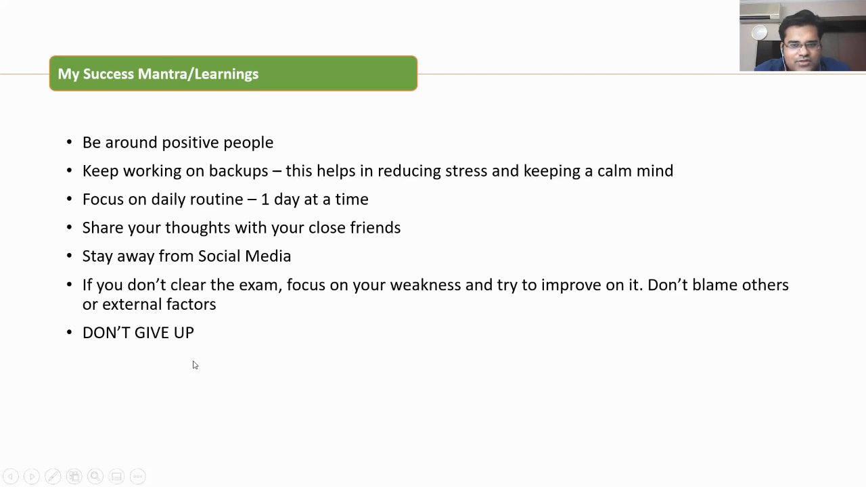